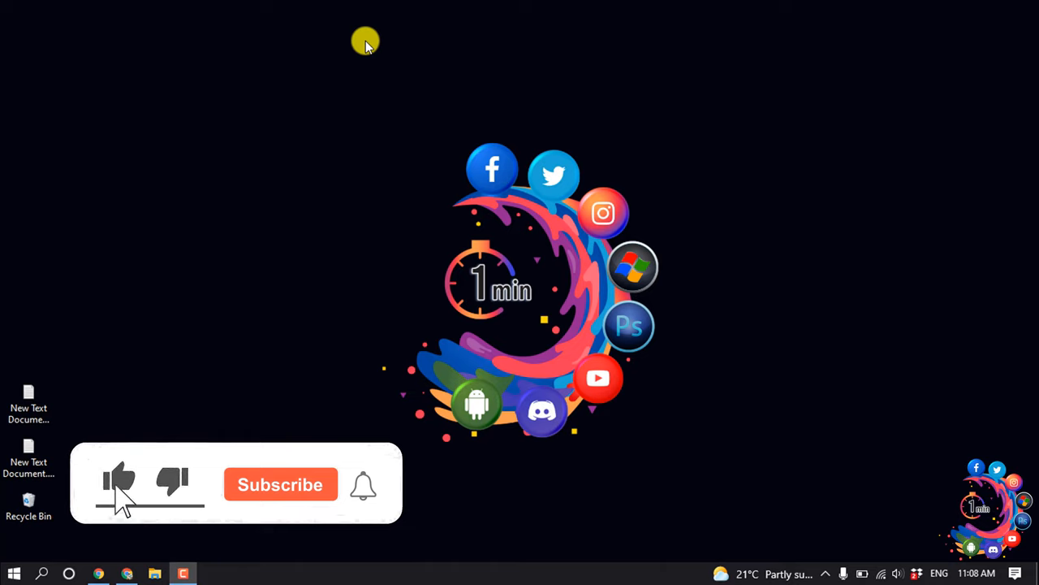
Step: From the WordPress dashboard, go to the Slider Revolution plugin overview page
{"action": "left_click", "coordinate": [279, 484]}
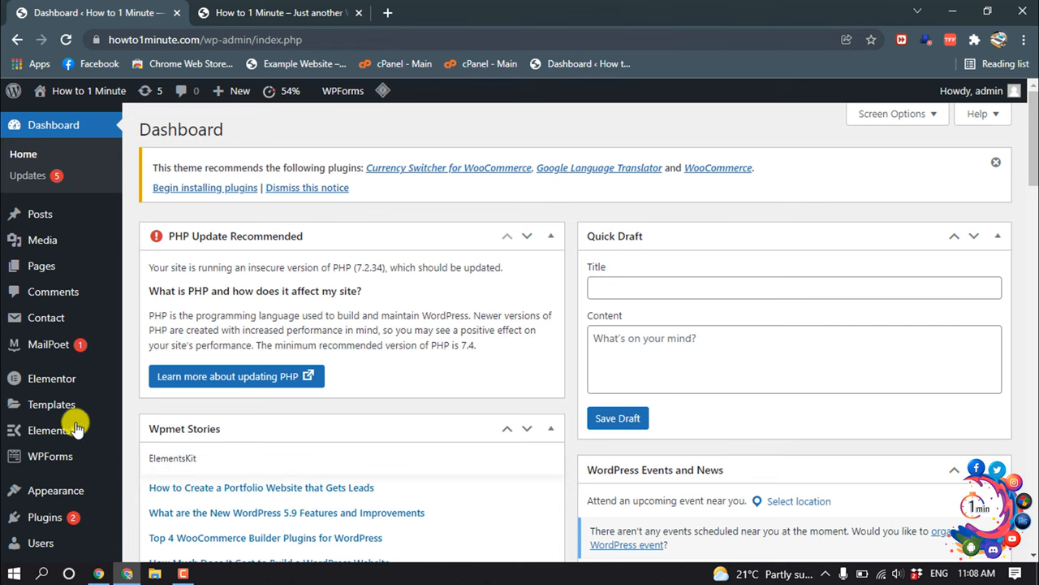
{"action": "scroll", "scroll_direction": "down", "scroll_amount": 3}
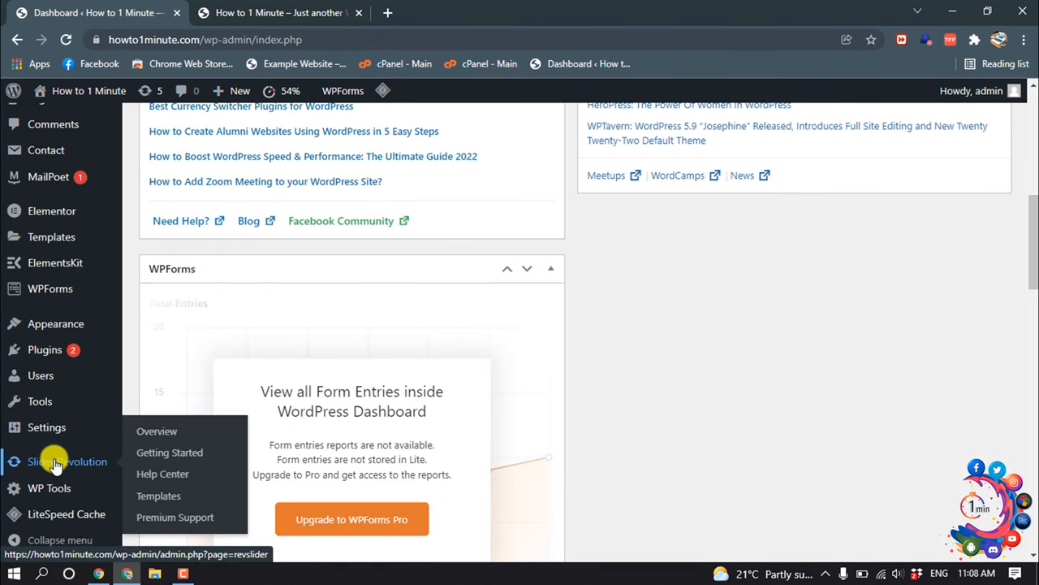
{"action": "left_click", "coordinate": [67, 461]}
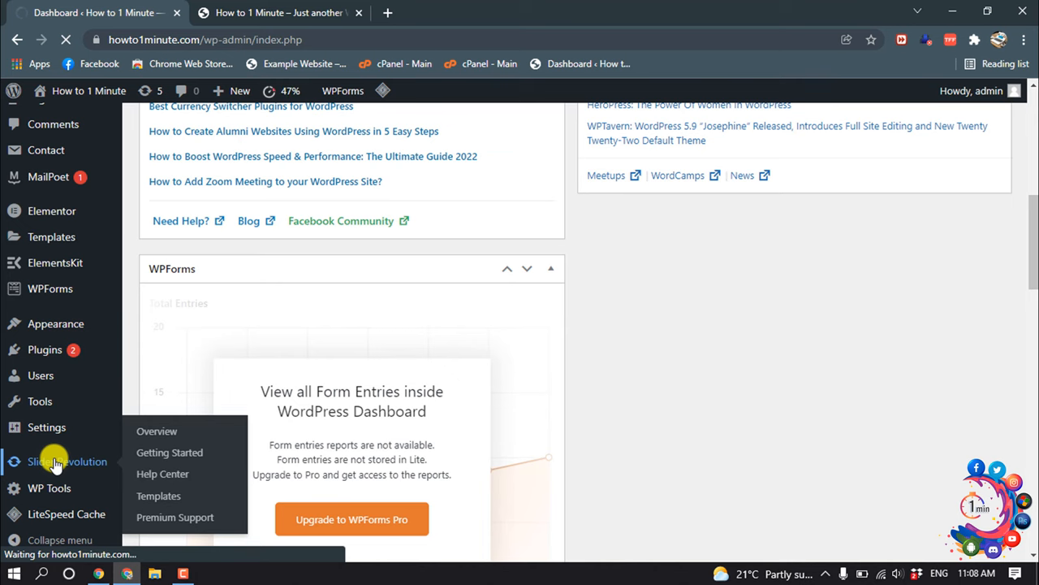
Step: In Search Modules, launch a live preview of Slider 1 from its actions menu
{"action": "left_click", "coordinate": [57, 462]}
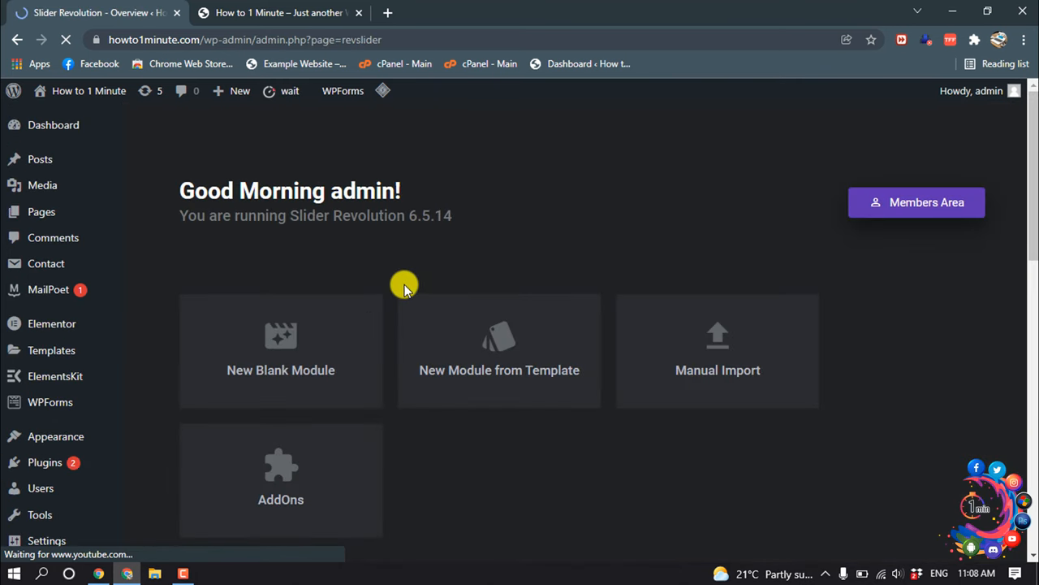
{"action": "scroll", "scroll_direction": "down", "scroll_amount": 3}
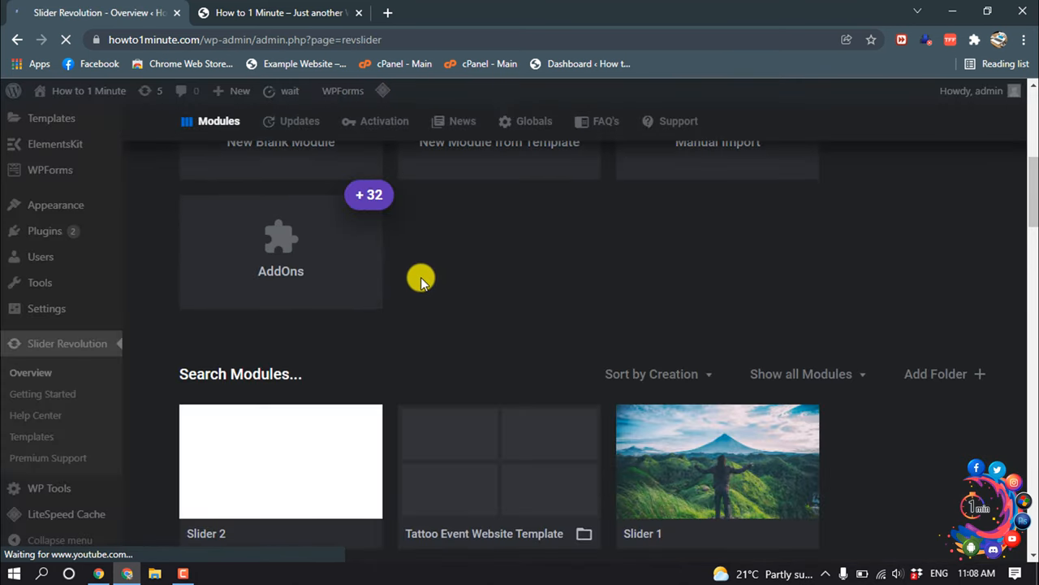
{"action": "scroll", "scroll_direction": "down", "scroll_amount": 3}
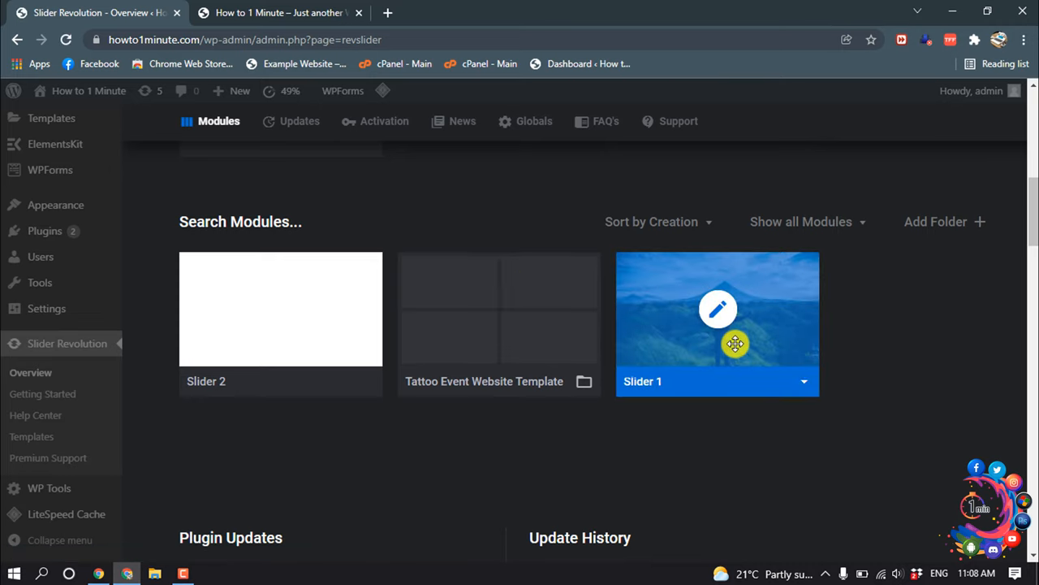
{"action": "left_click", "coordinate": [804, 380]}
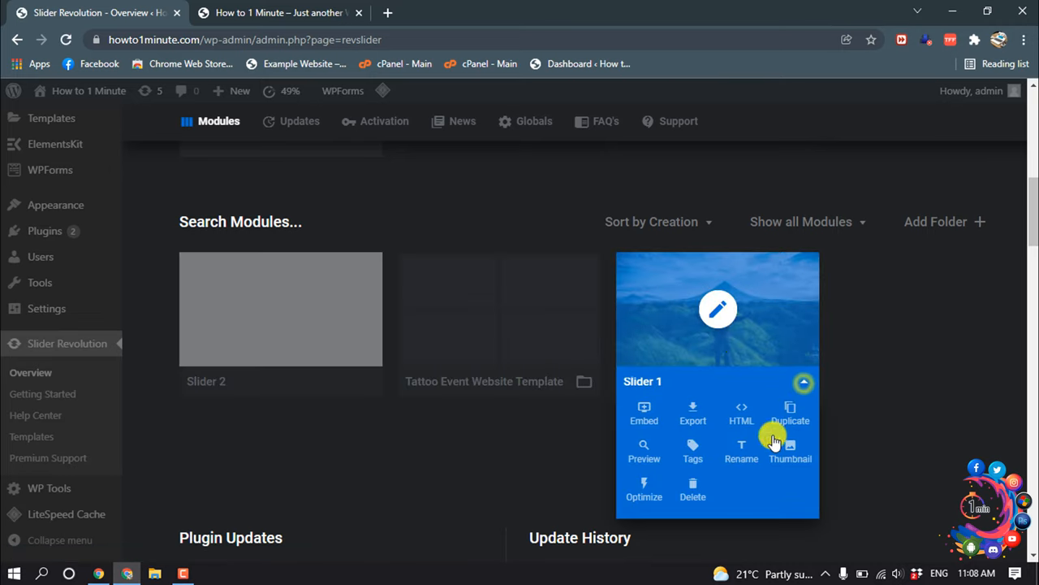
{"action": "left_click", "coordinate": [643, 451]}
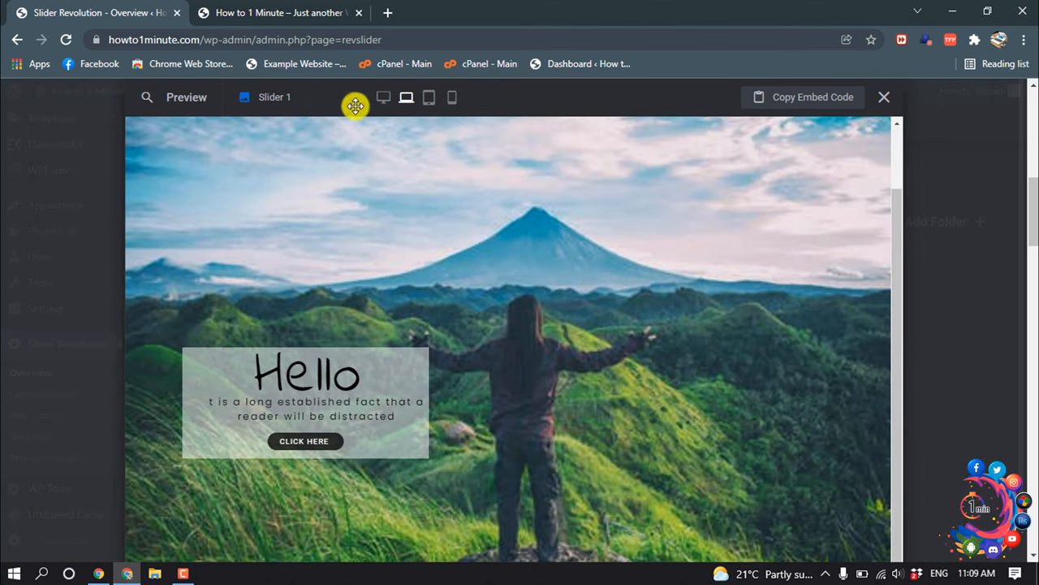
Step: View Slider 1 at mobile size, then close the preview back to the module list
{"action": "left_click", "coordinate": [429, 98]}
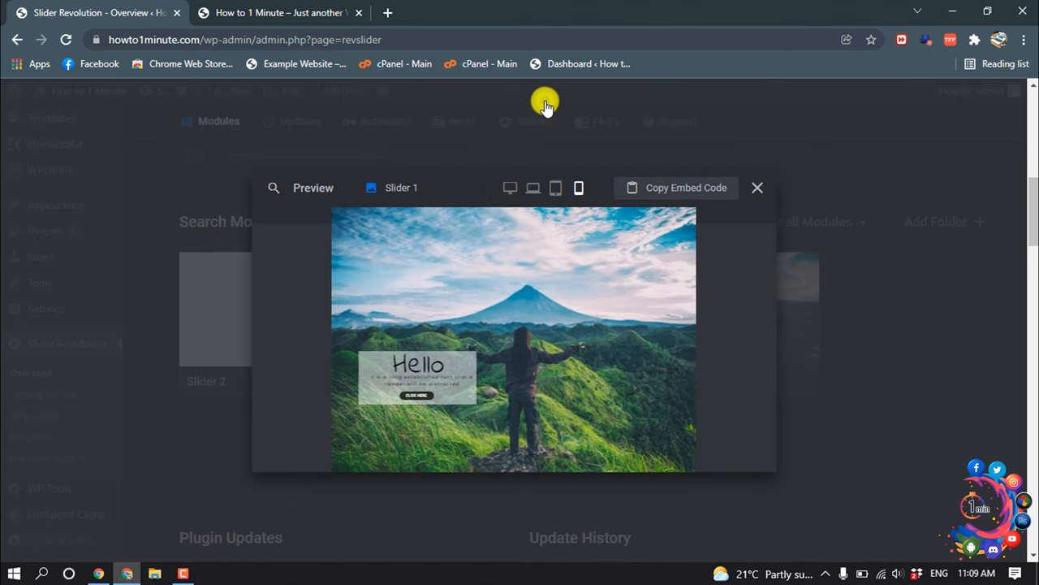
{"action": "mouse_move", "coordinate": [430, 384]}
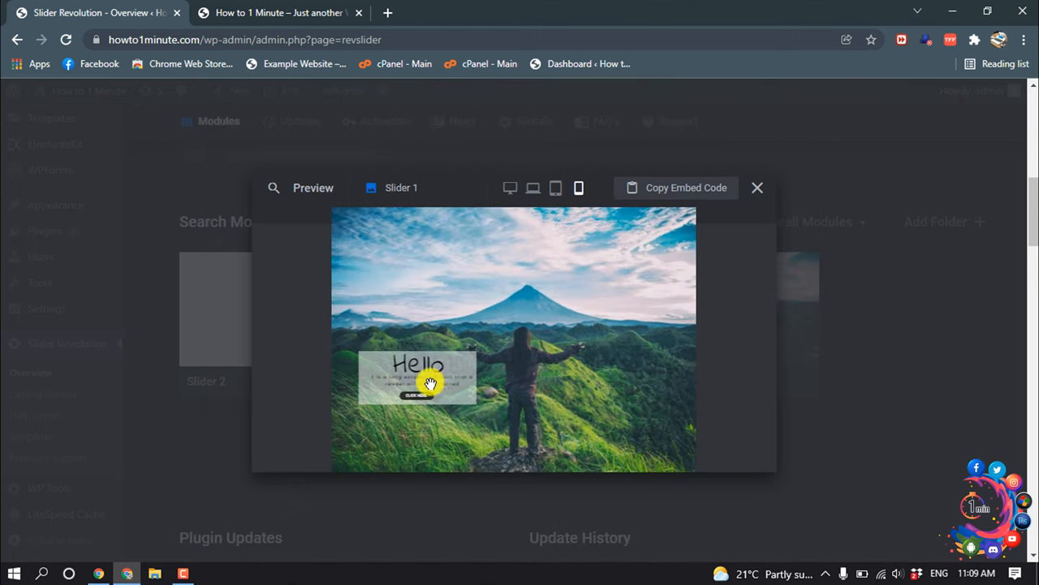
{"action": "mouse_move", "coordinate": [481, 390]}
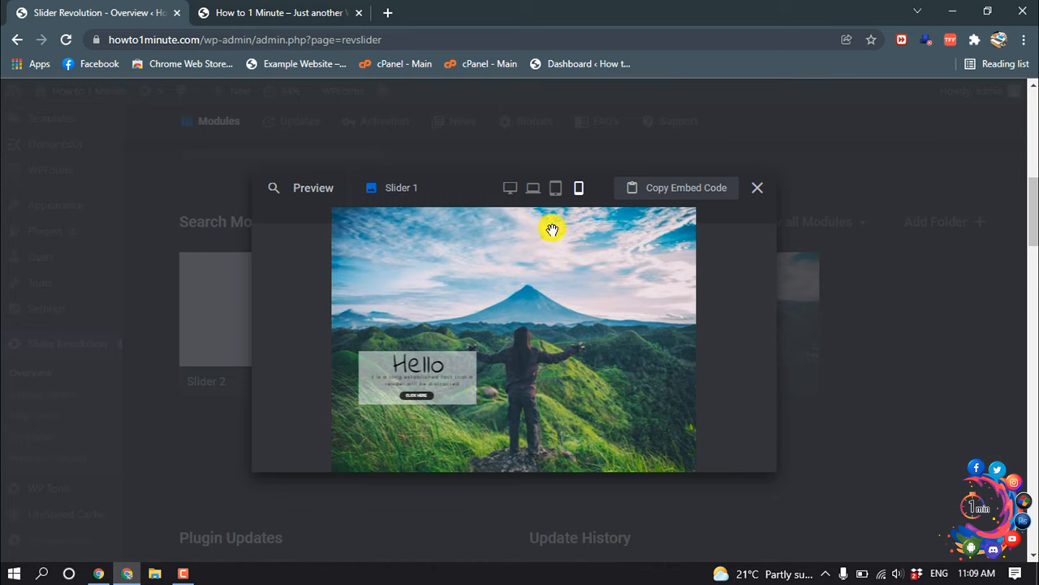
{"action": "left_click", "coordinate": [756, 188]}
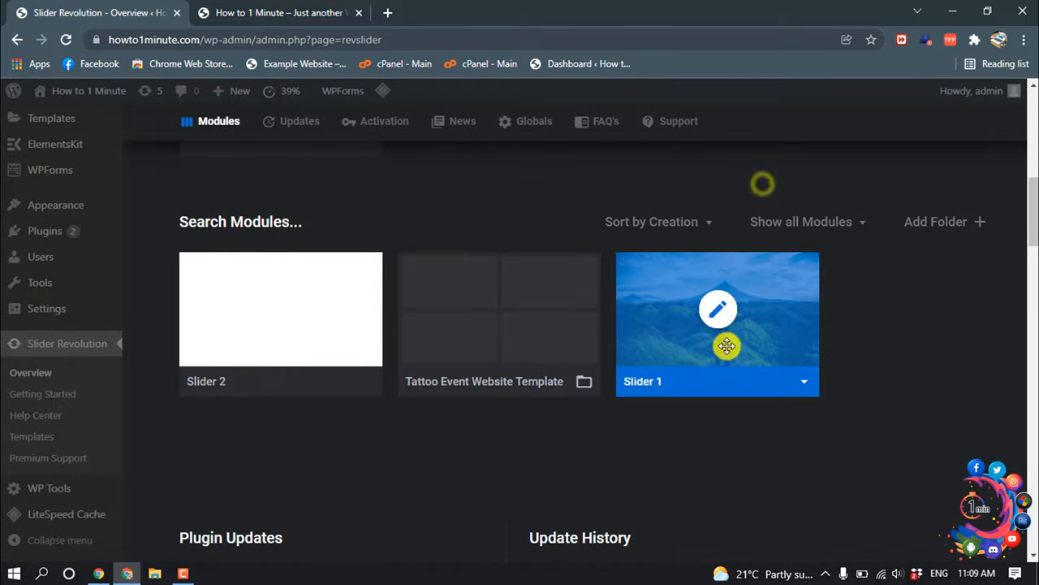
Step: Edit Slider 1, switch on Notebook, Tablet and Mobile device modes, and select the mobile layout
{"action": "left_click", "coordinate": [718, 309]}
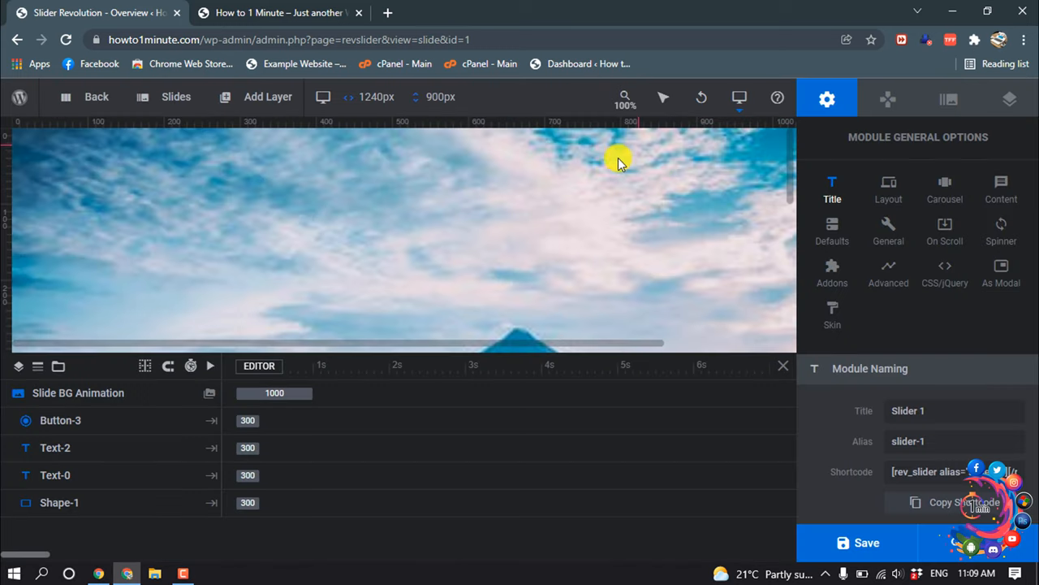
{"action": "left_click", "coordinate": [739, 98]}
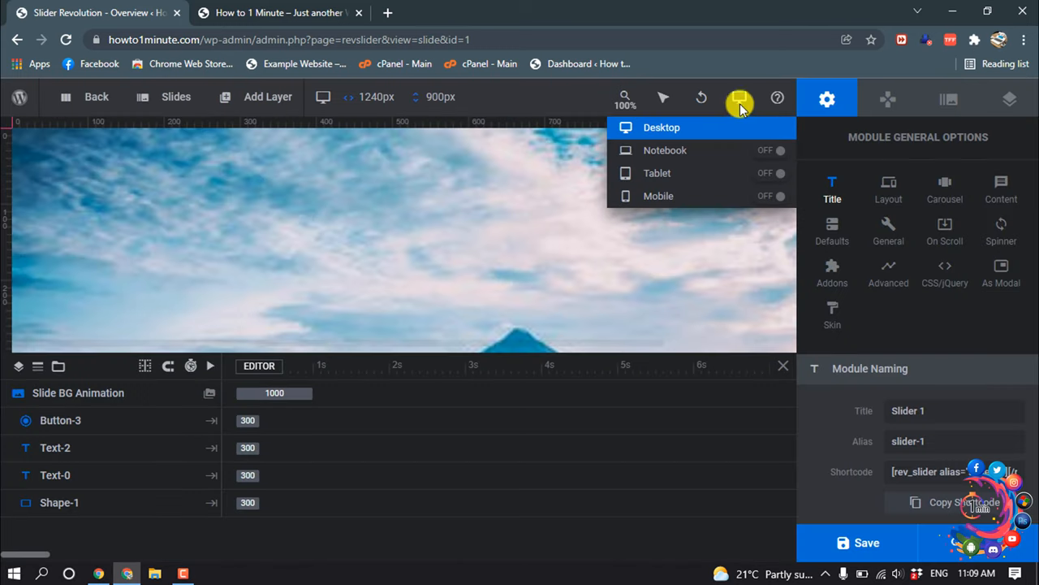
{"action": "mouse_move", "coordinate": [763, 149]}
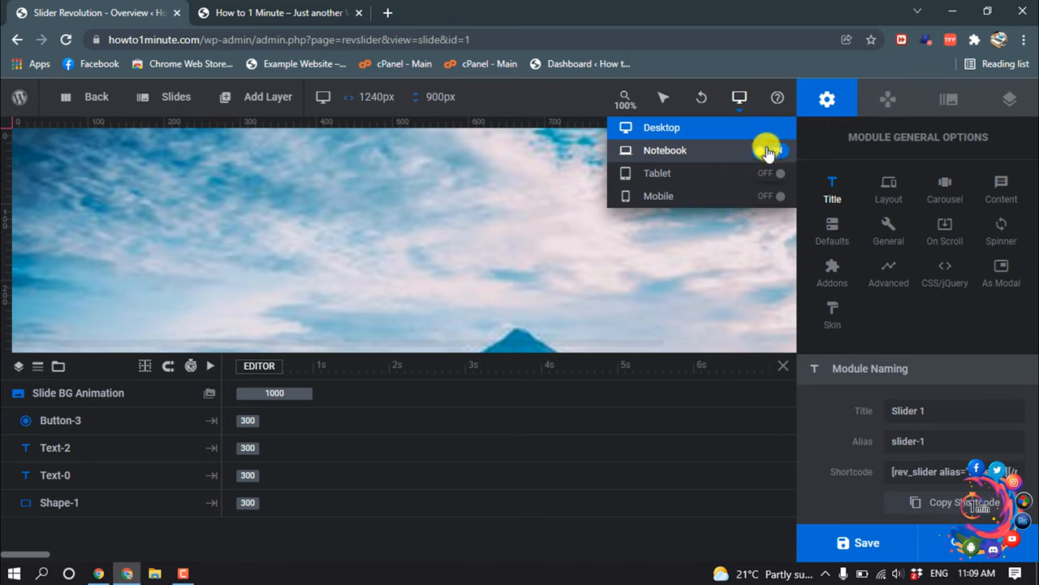
{"action": "left_click", "coordinate": [770, 149]}
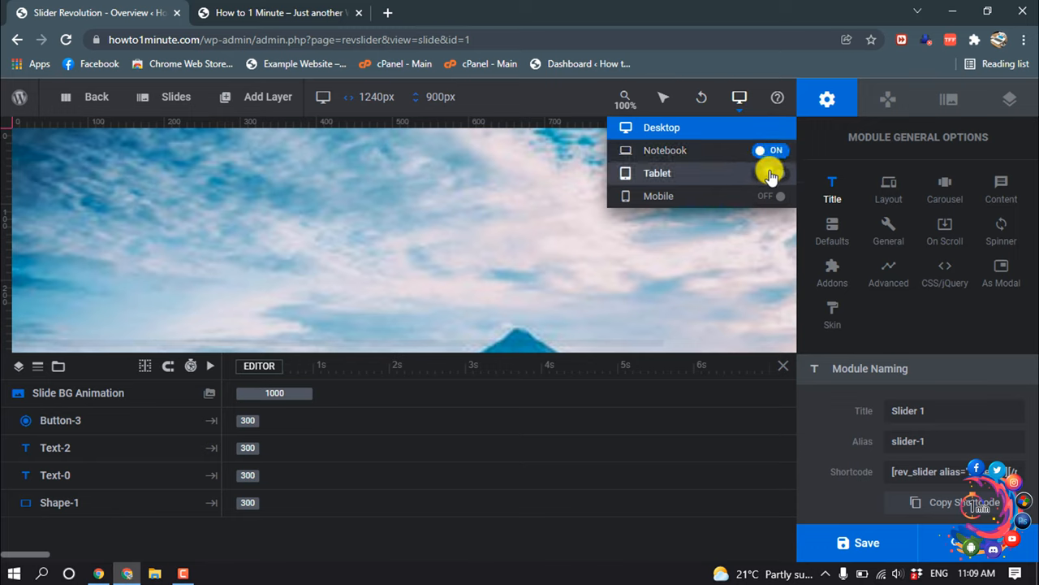
{"action": "left_click", "coordinate": [770, 172]}
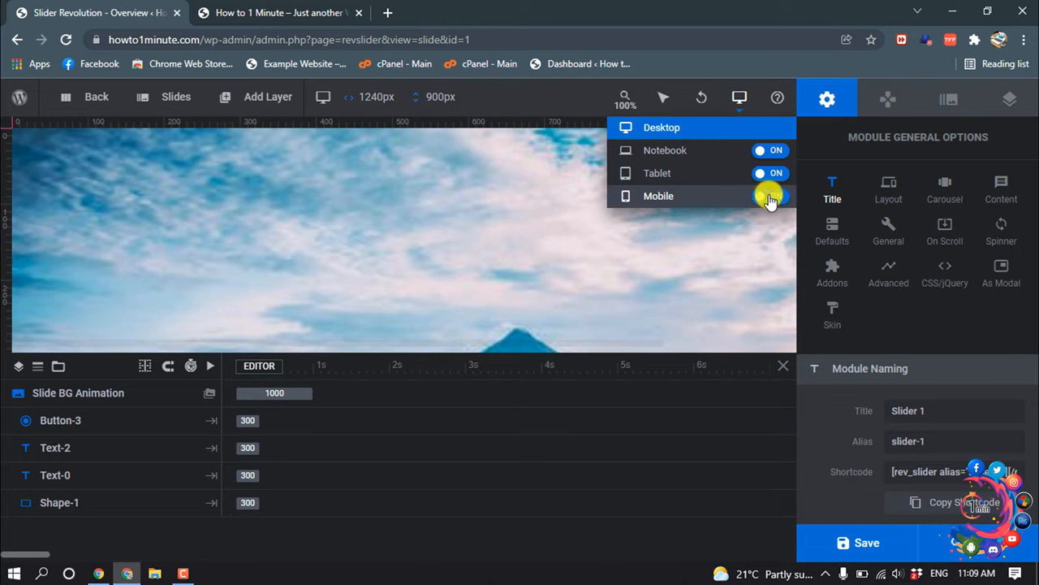
{"action": "left_click", "coordinate": [770, 195]}
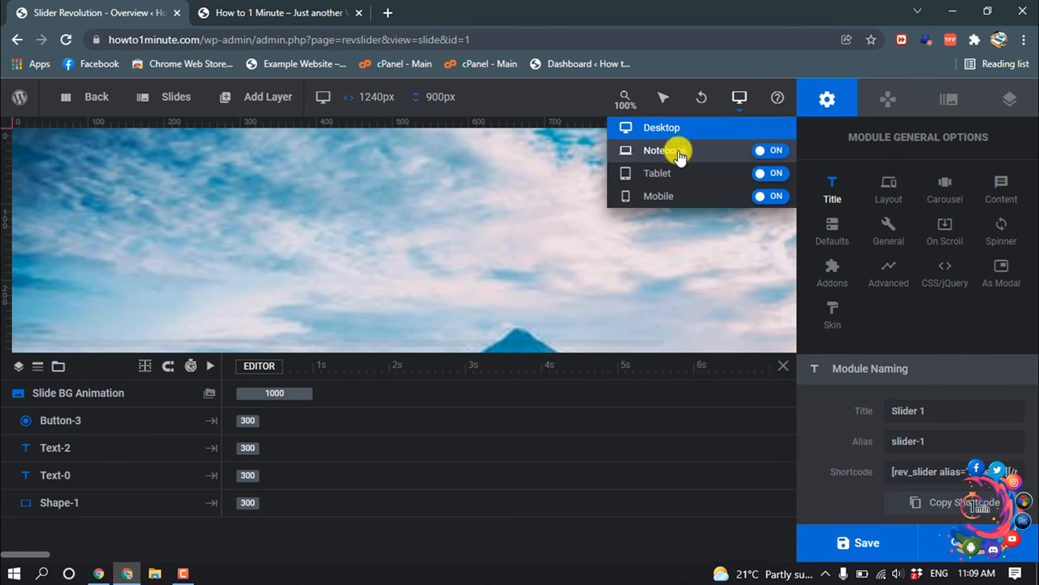
{"action": "left_click", "coordinate": [659, 195]}
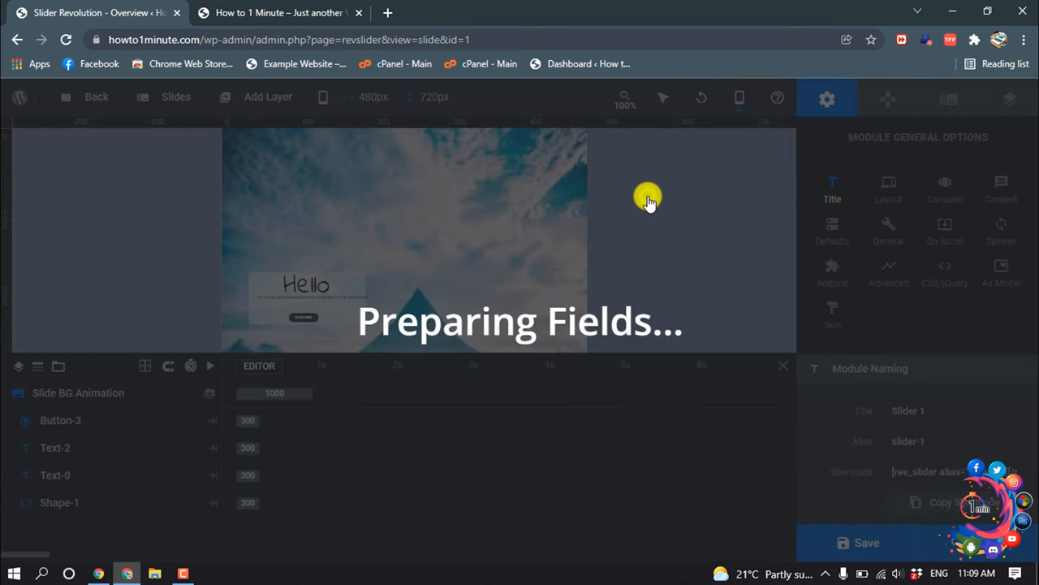
Step: Enlarge the translucent Shape-1 box, raise the paragraph's font size, and select the CLICK HERE button
{"action": "left_click", "coordinate": [738, 97]}
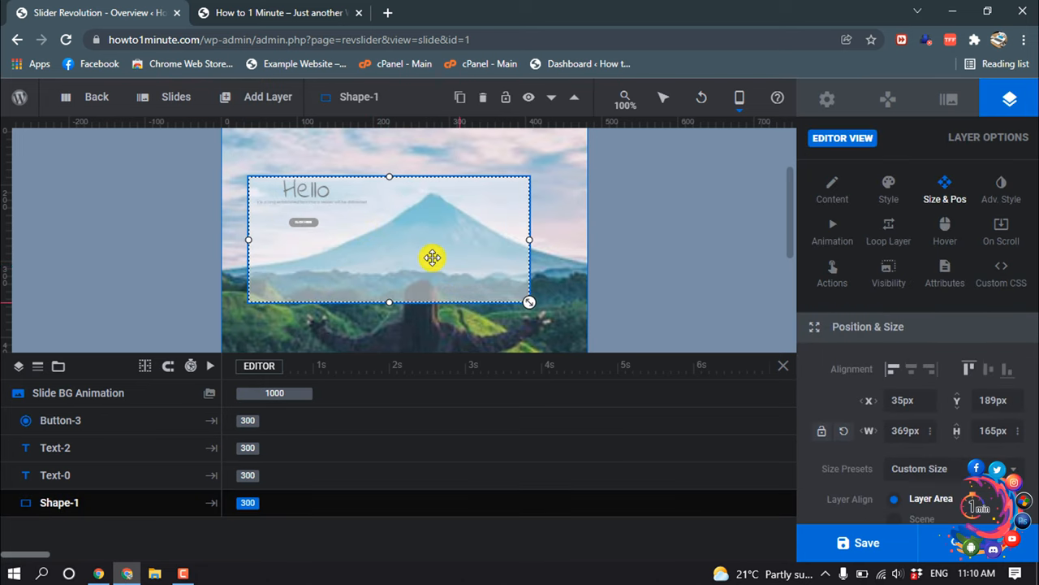
{"action": "left_click_drag", "start_coordinate": [432, 256], "coordinate": [302, 189]}
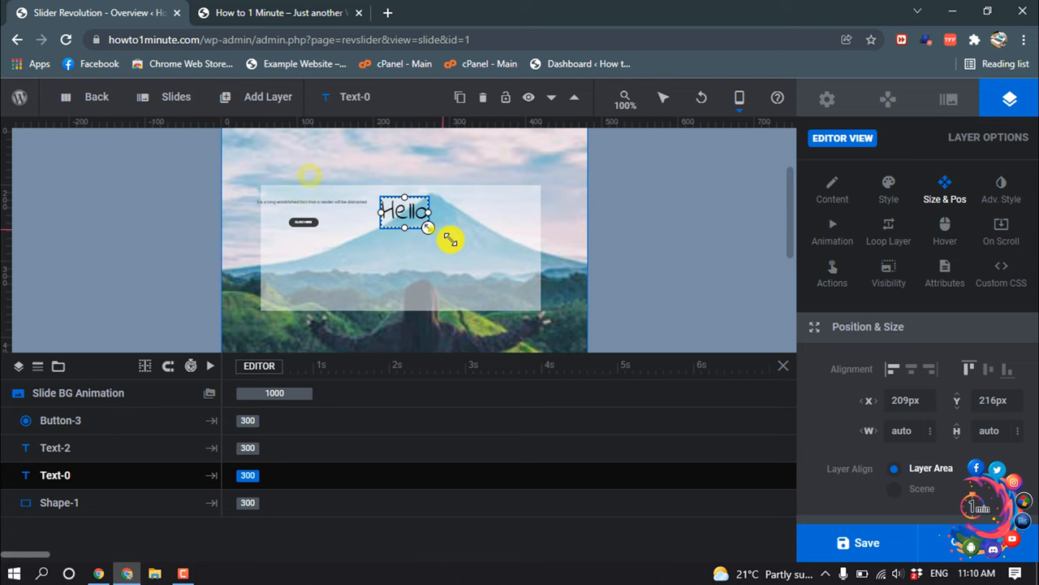
{"action": "left_click", "coordinate": [55, 448]}
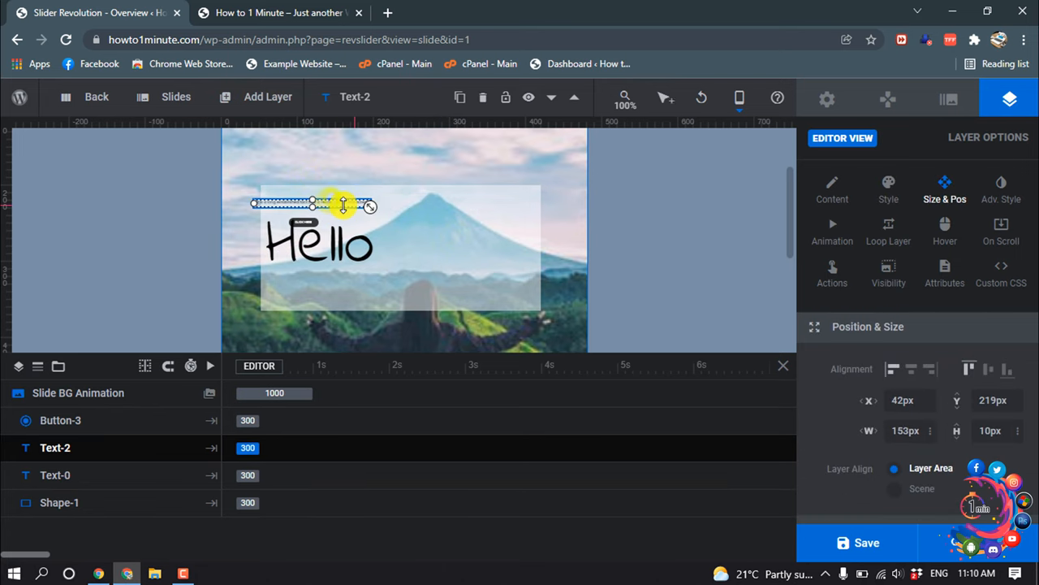
{"action": "left_click", "coordinate": [888, 187]}
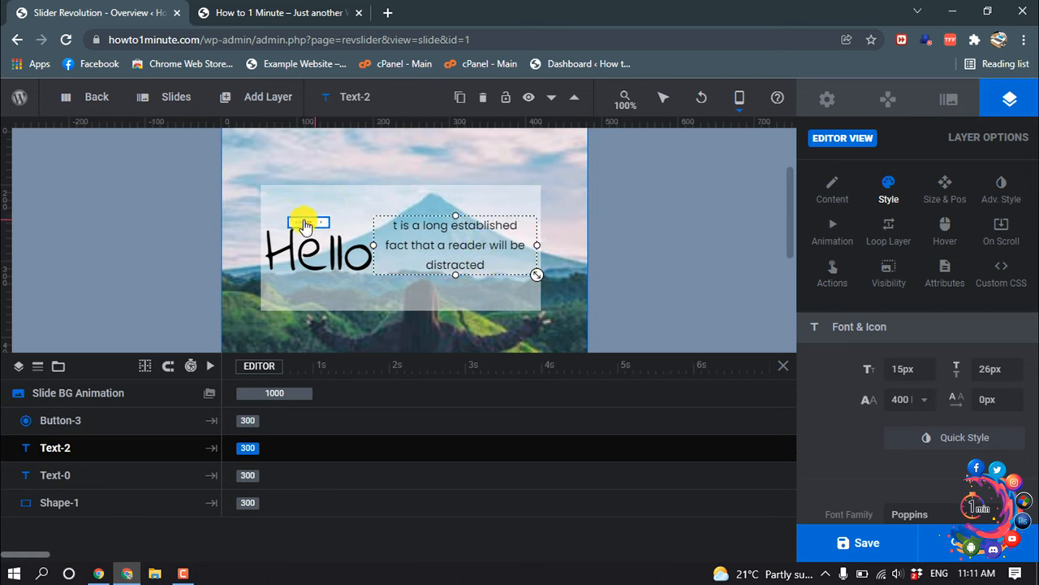
{"action": "left_click", "coordinate": [62, 419]}
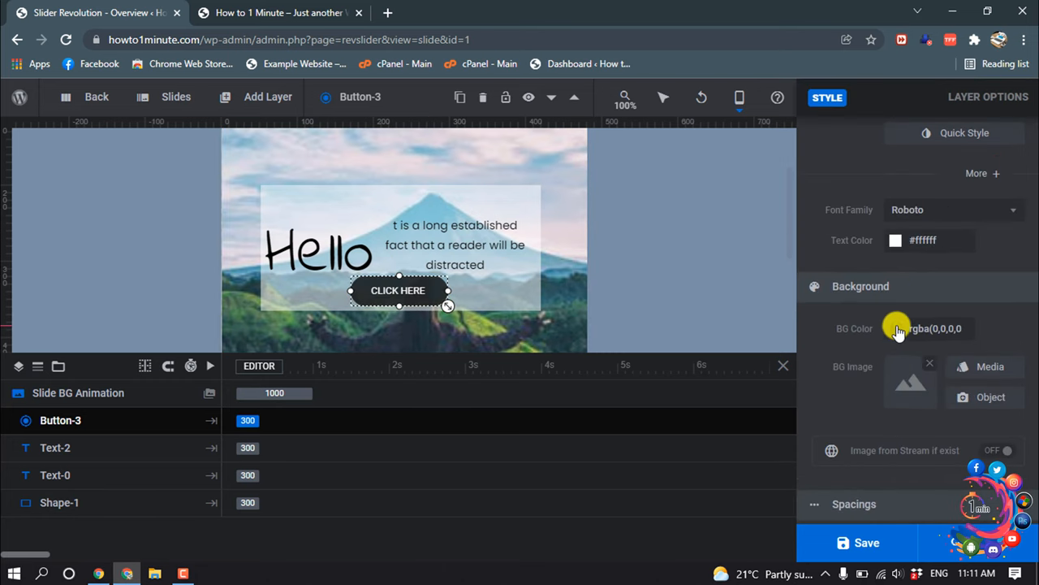
Step: Set Button-3's background to the orange preset #FF3A2D and save the slider
{"action": "left_click", "coordinate": [895, 328]}
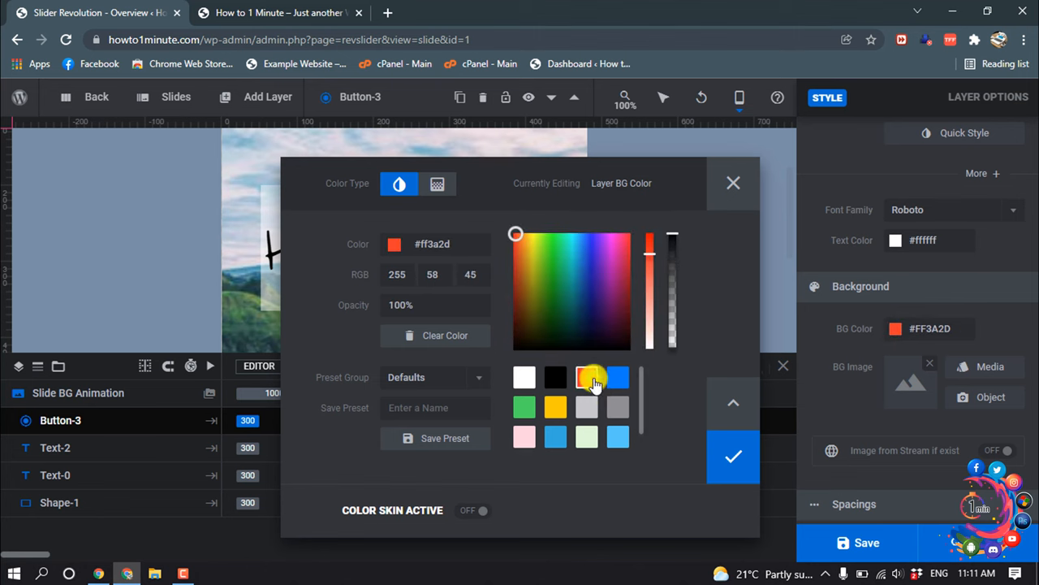
{"action": "left_click", "coordinate": [733, 182]}
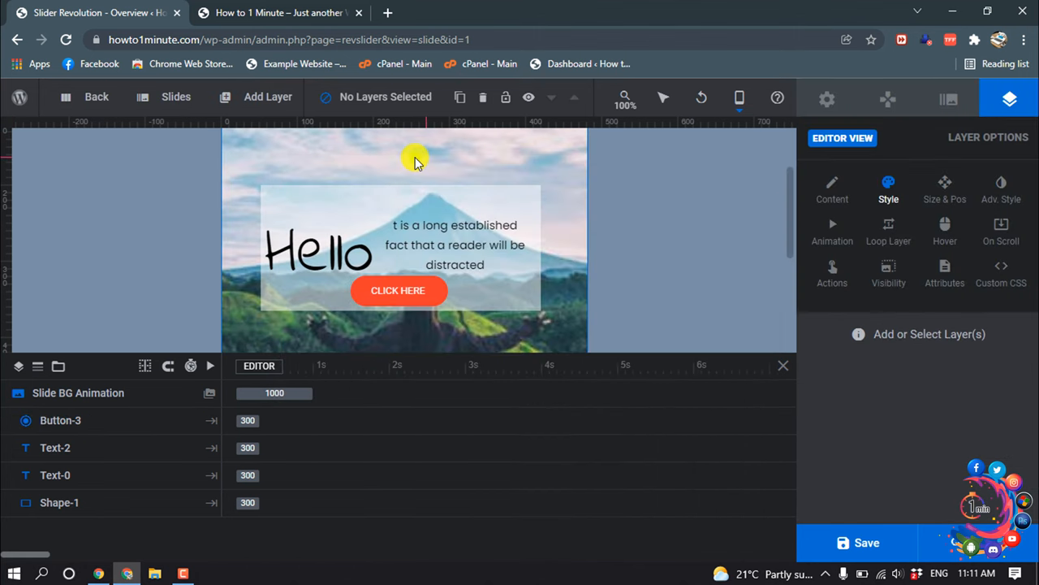
{"action": "left_click", "coordinate": [888, 273]}
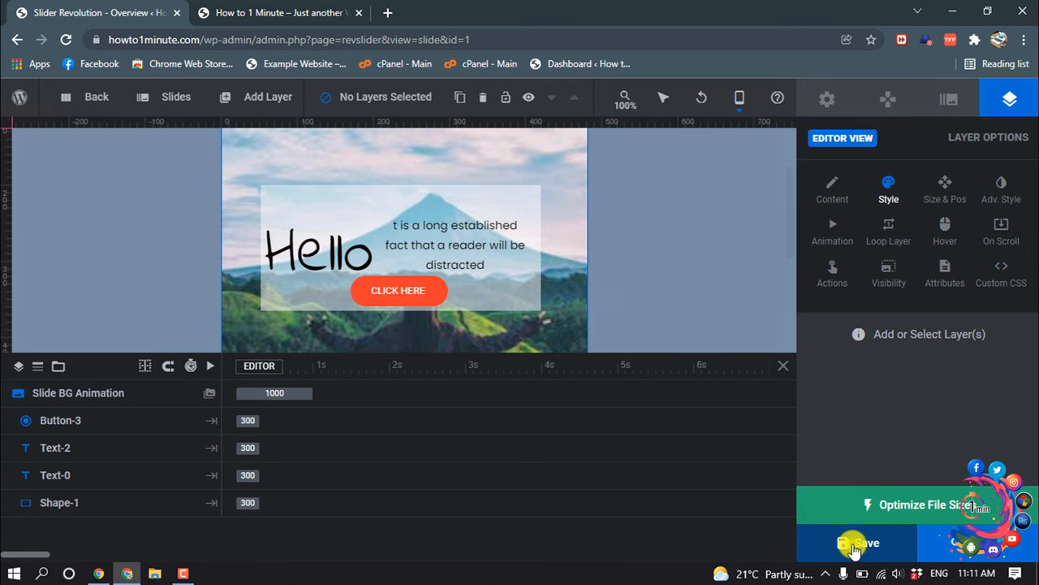
{"action": "left_click", "coordinate": [857, 542]}
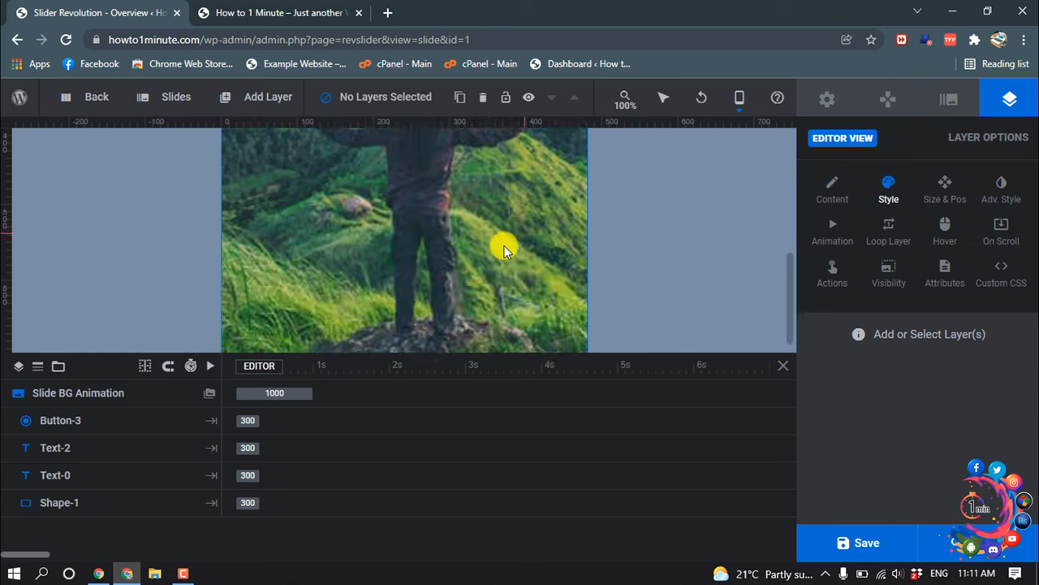
Step: Switch to the tablet layout, adjust the CLICK HERE button, then leave the slide editor
{"action": "left_click", "coordinate": [739, 97]}
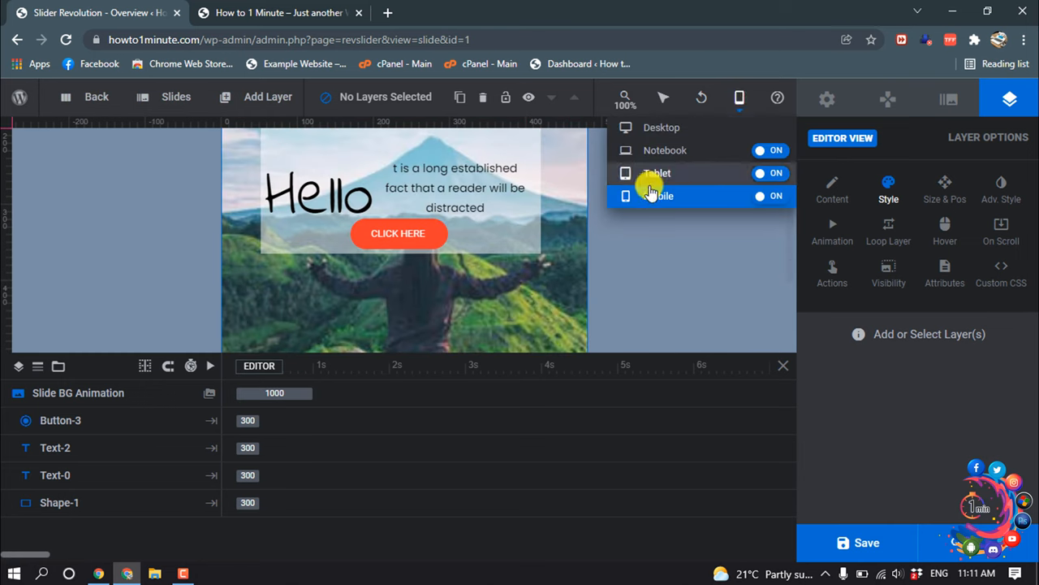
{"action": "left_click", "coordinate": [656, 172]}
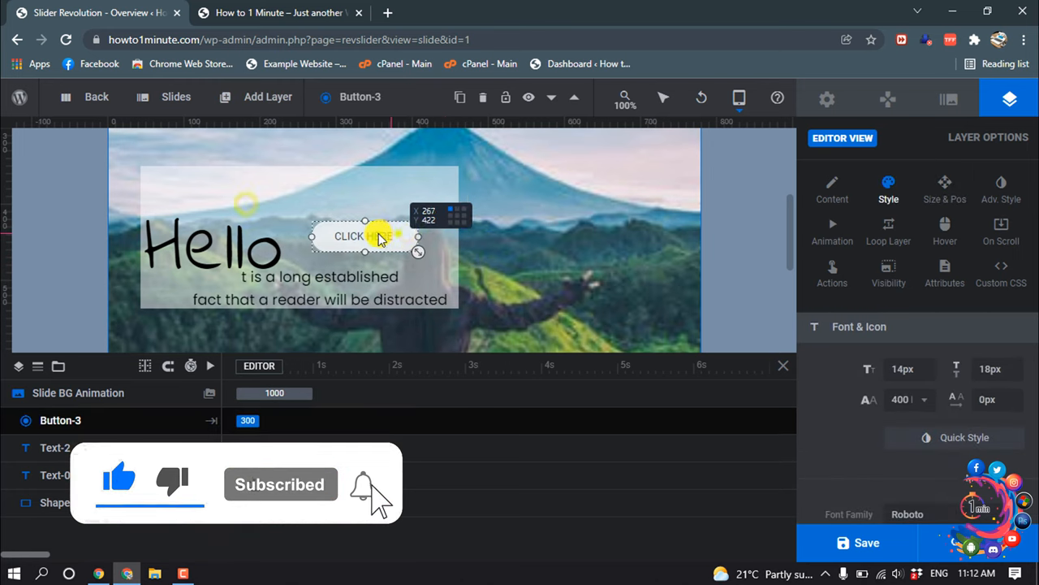
{"action": "left_click", "coordinate": [866, 543]}
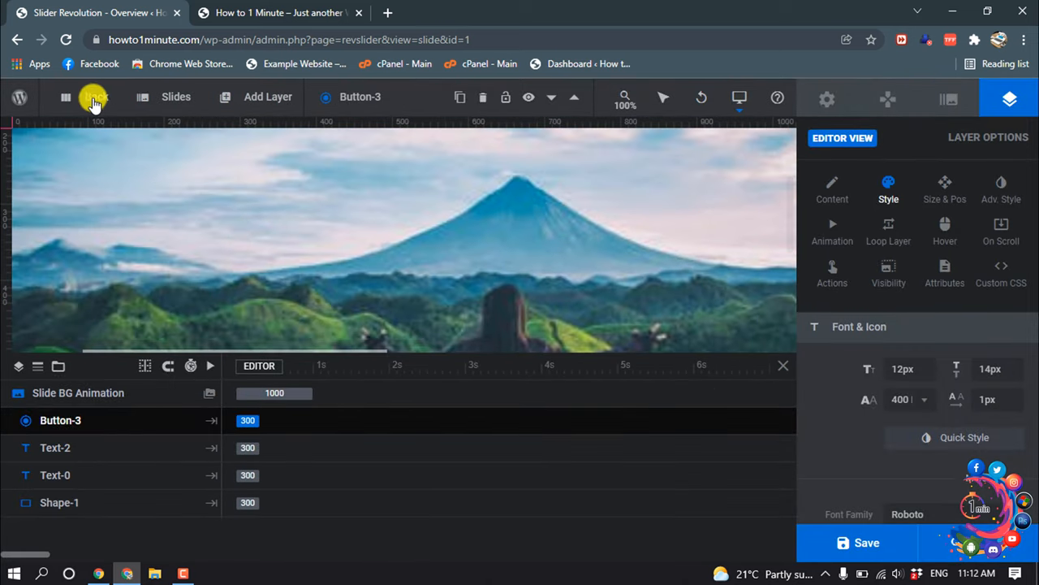
{"action": "left_click", "coordinate": [94, 97]}
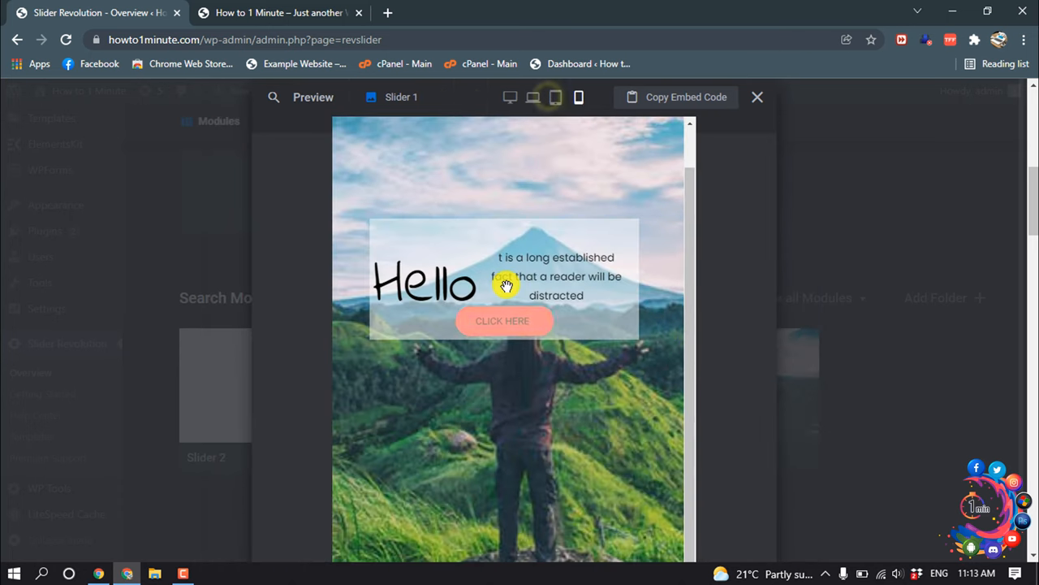
Step: Close the mobile preview of Slider 1 to return to the modules overview
{"action": "left_click", "coordinate": [757, 97]}
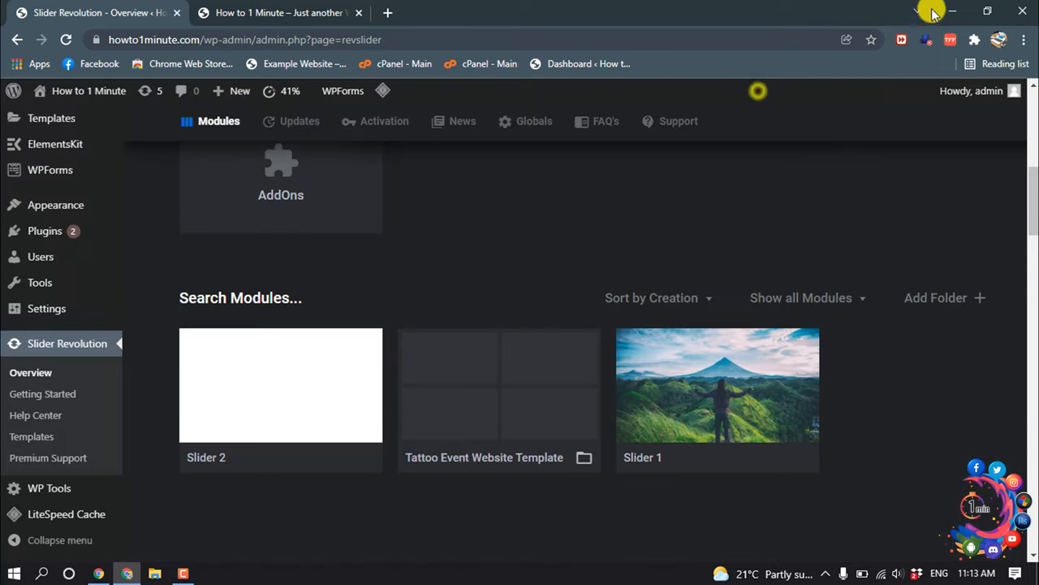